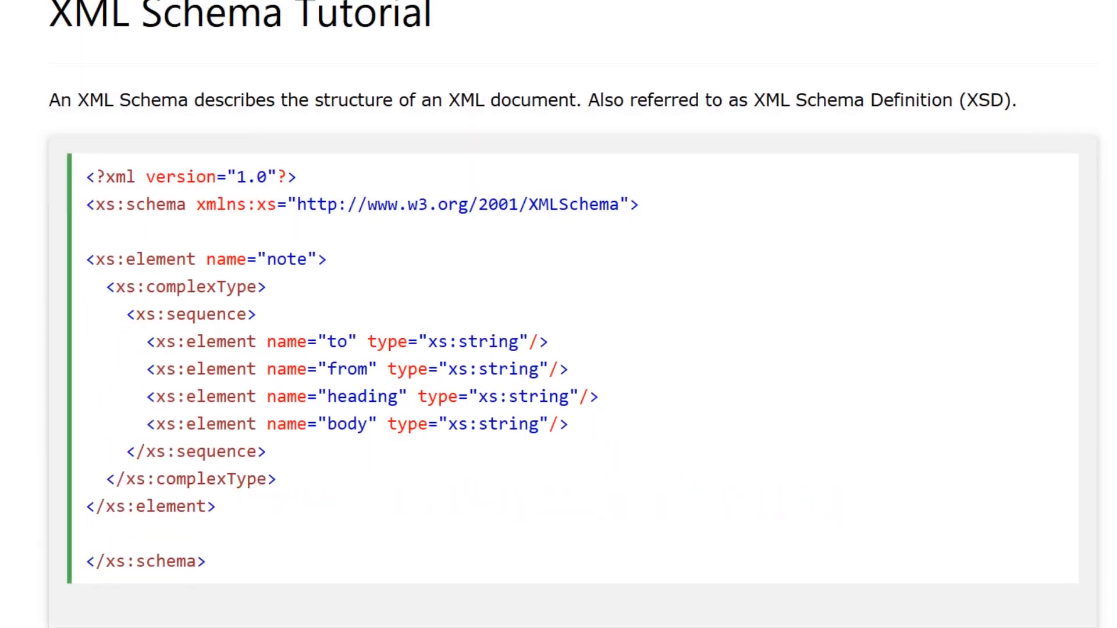
Step: Scroll through the XML plugin results, including WP All Import, WP All Export and Google XML Sitemaps
scroll("down", 3)
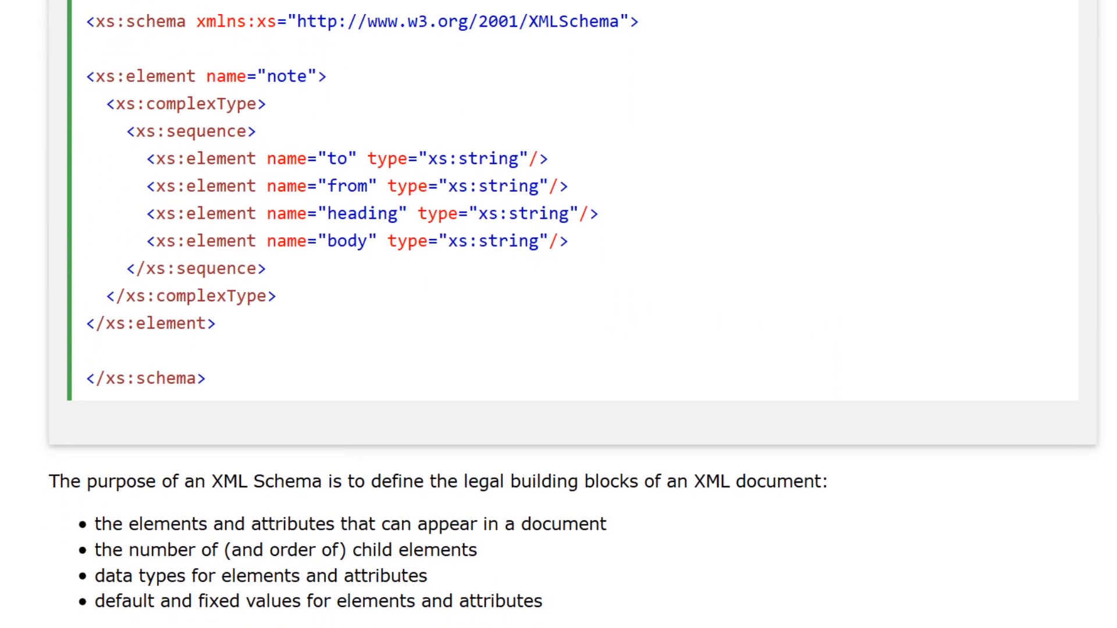
scroll("down", 3)
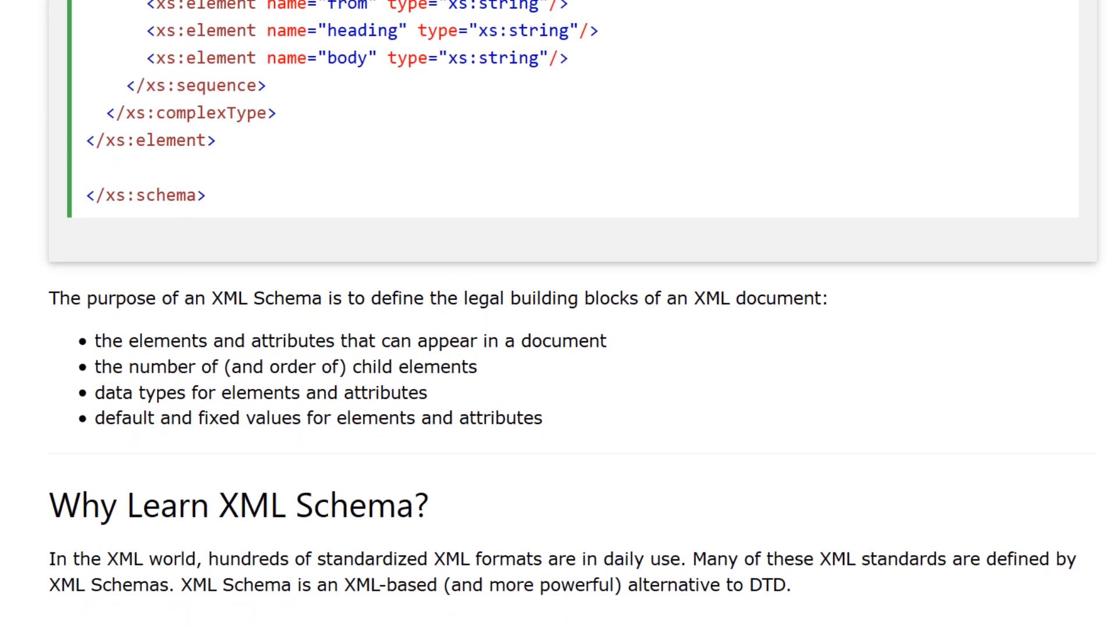
scroll("down", 3)
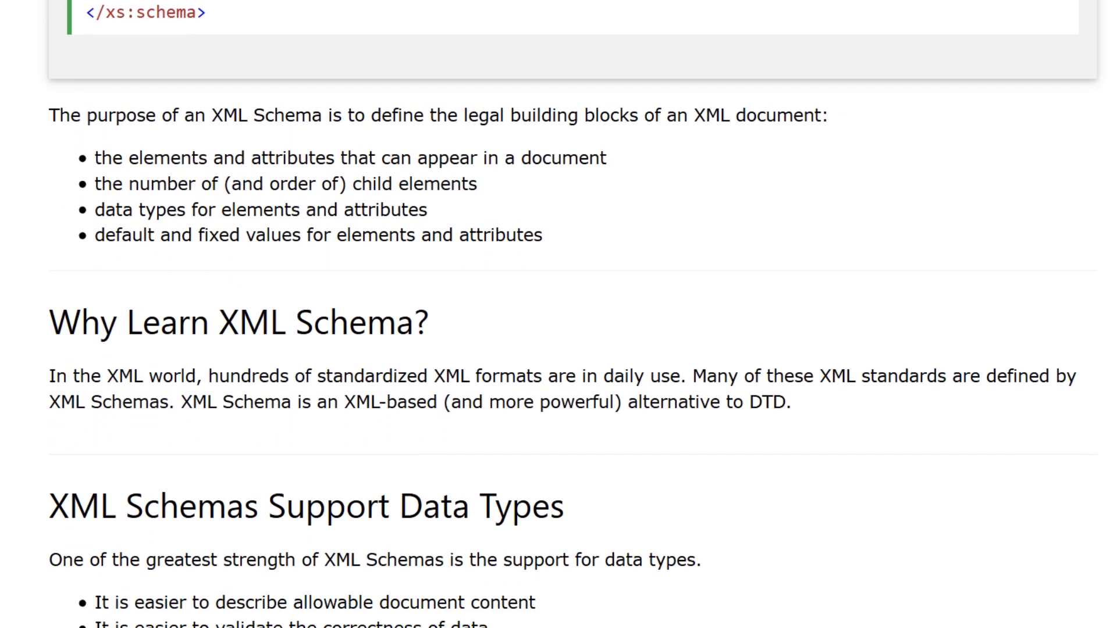
scroll("down", 3)
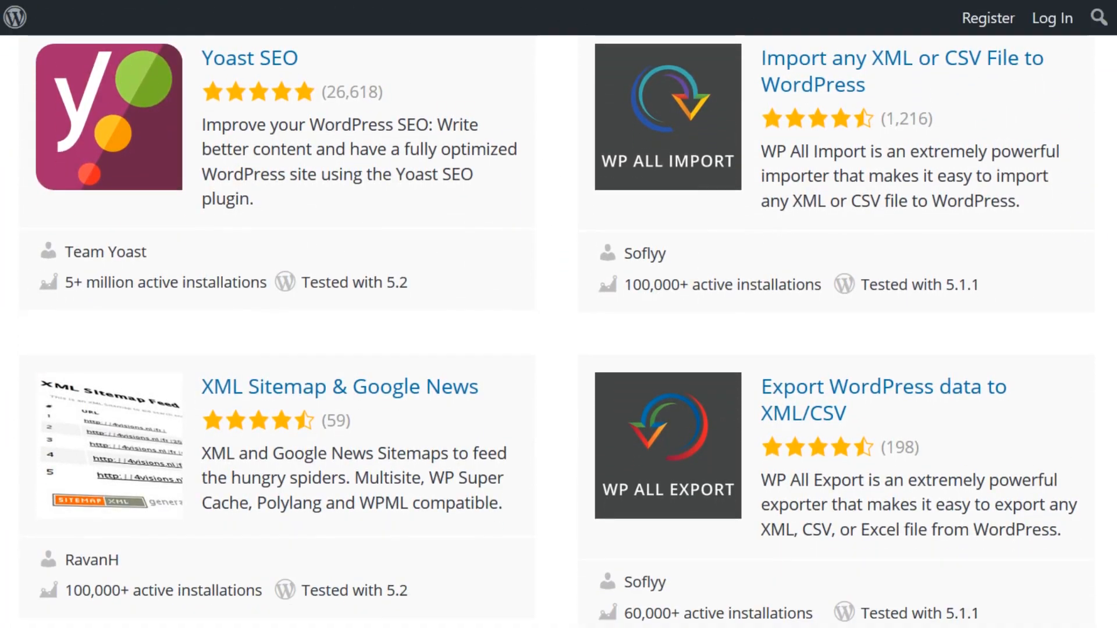
scroll("down", 3)
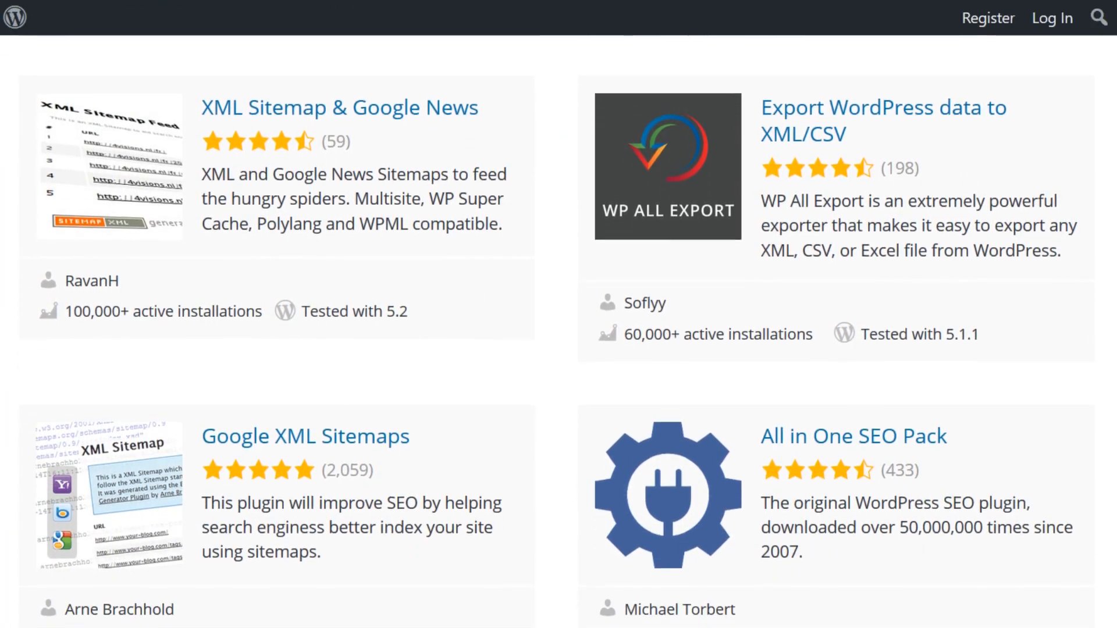
scroll("down", 3)
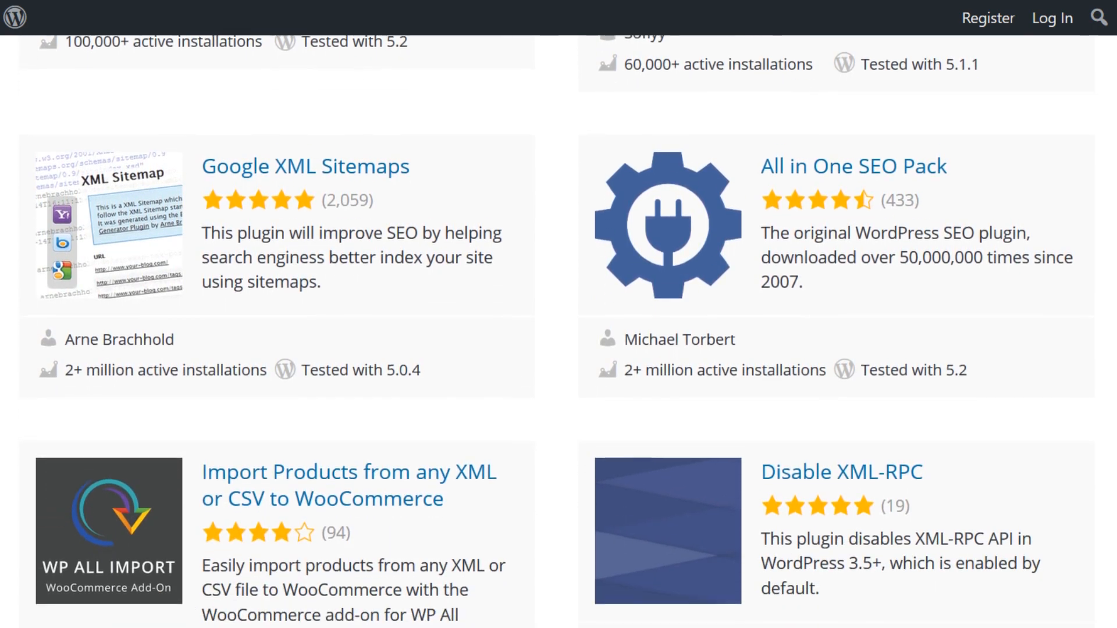
scroll("down", 3)
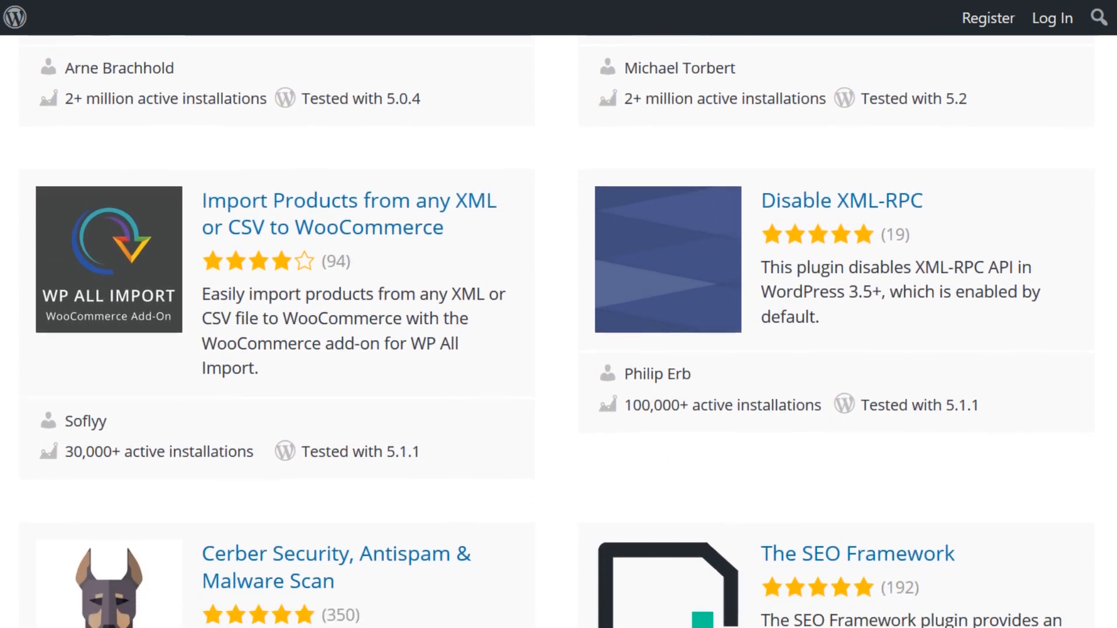
scroll("down", 3)
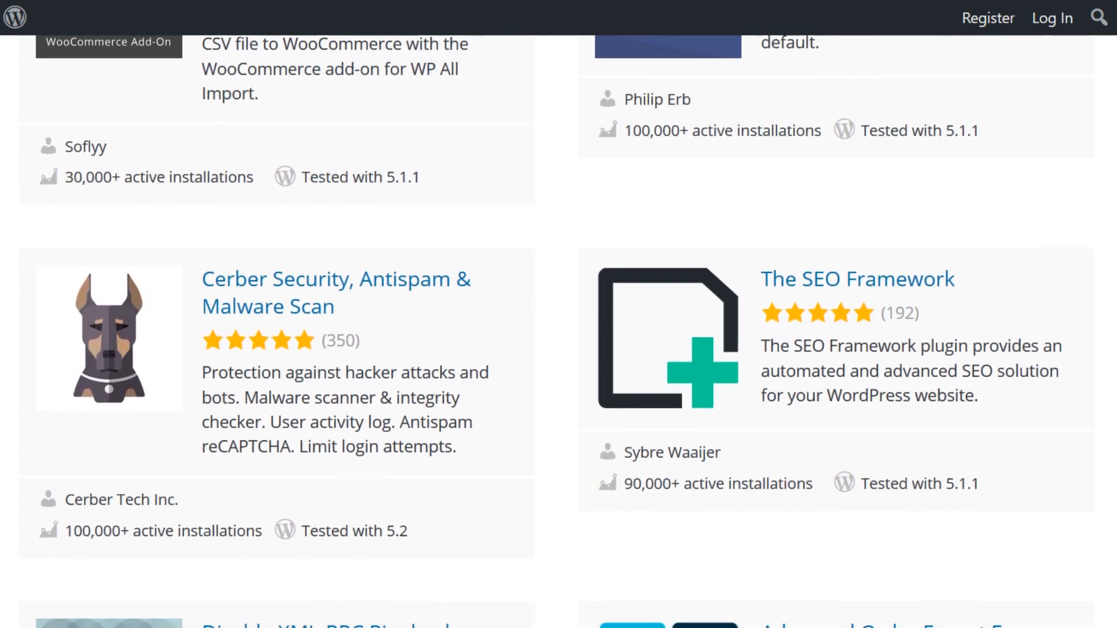
scroll("down", 3)
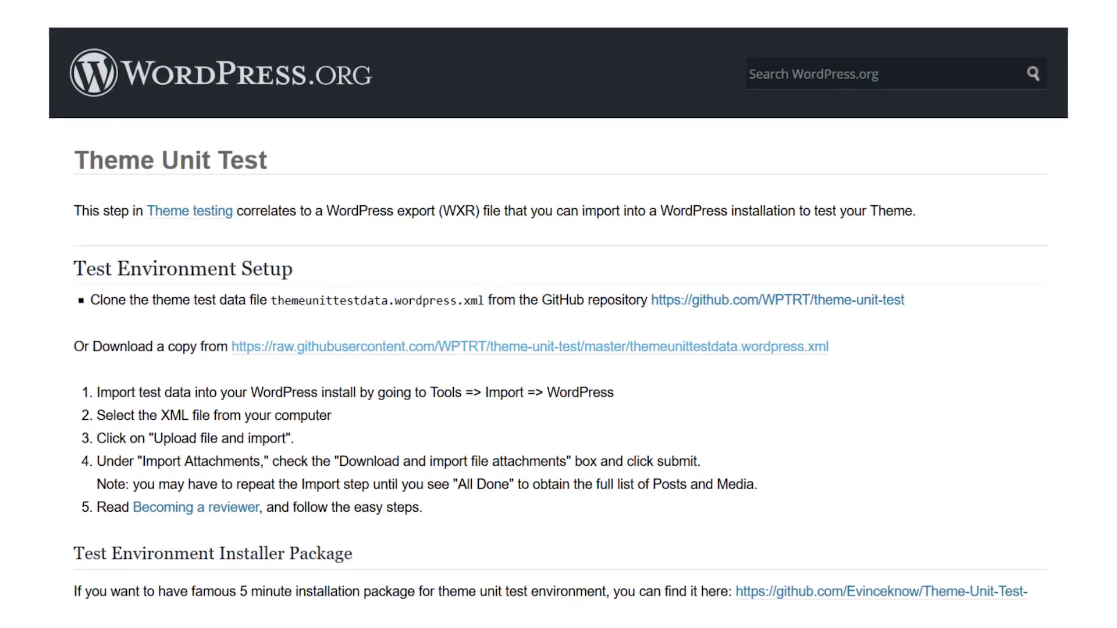
Step: Scroll the Theme Unit Test page down to the Test Environment Setup steps
scroll("down", 3)
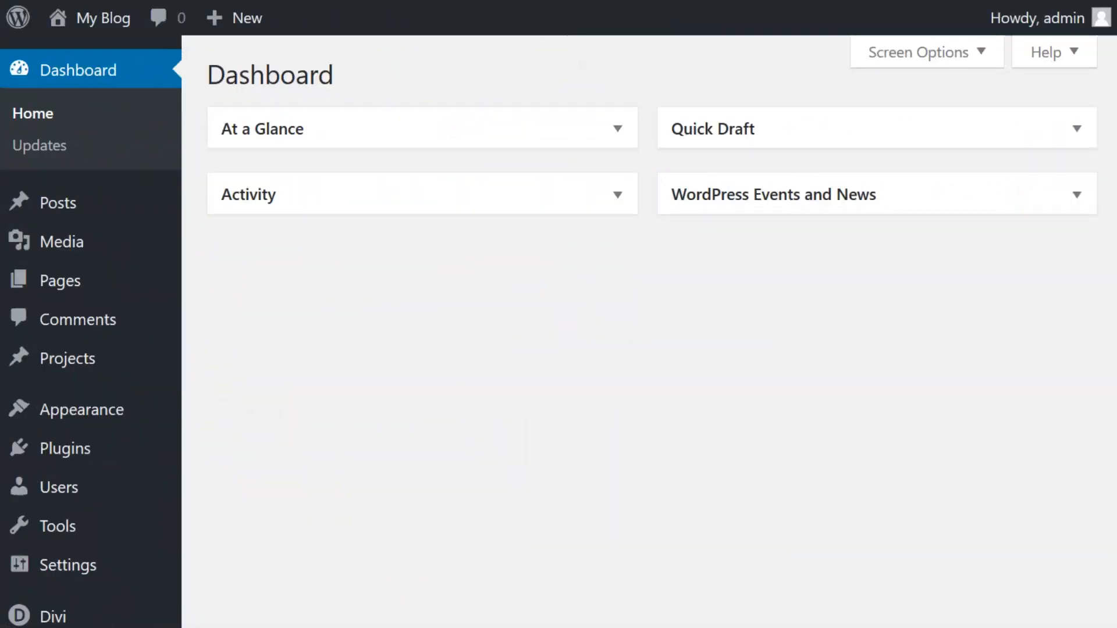
mouse_move(57, 526)
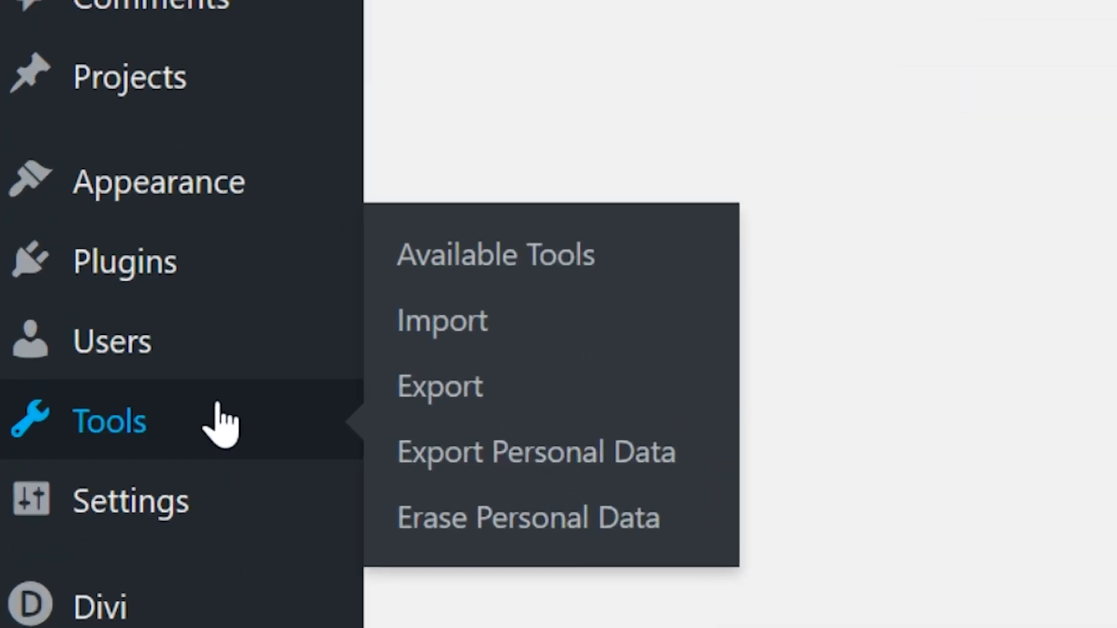
Step: Run the WordPress importer on themeunittestdata.wordpress.xml from Tools > Import
left_click(442, 320)
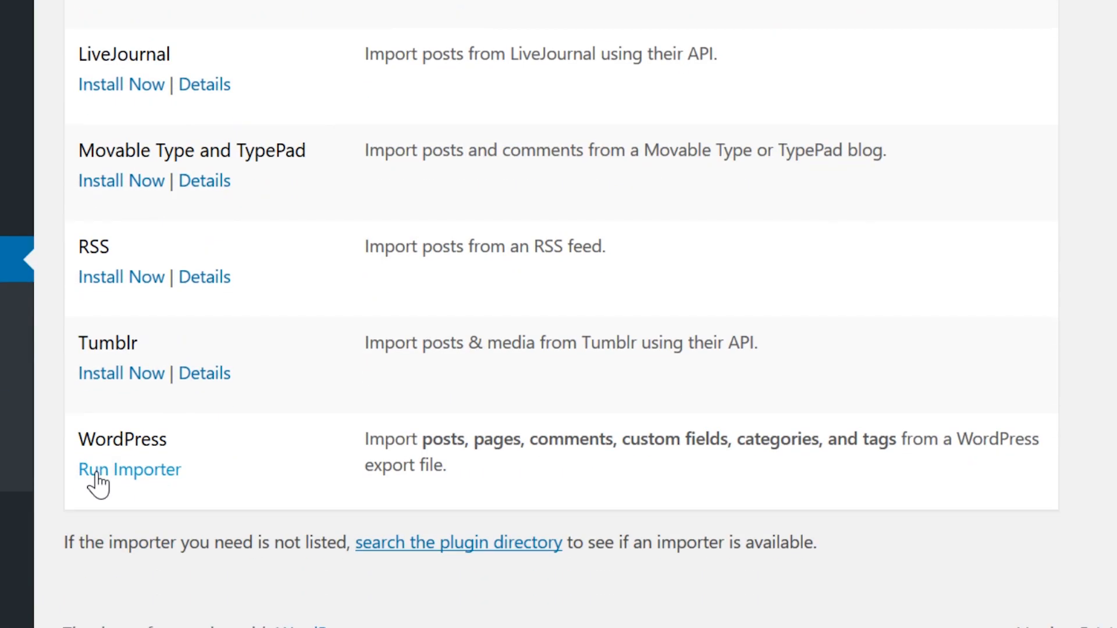
left_click(129, 469)
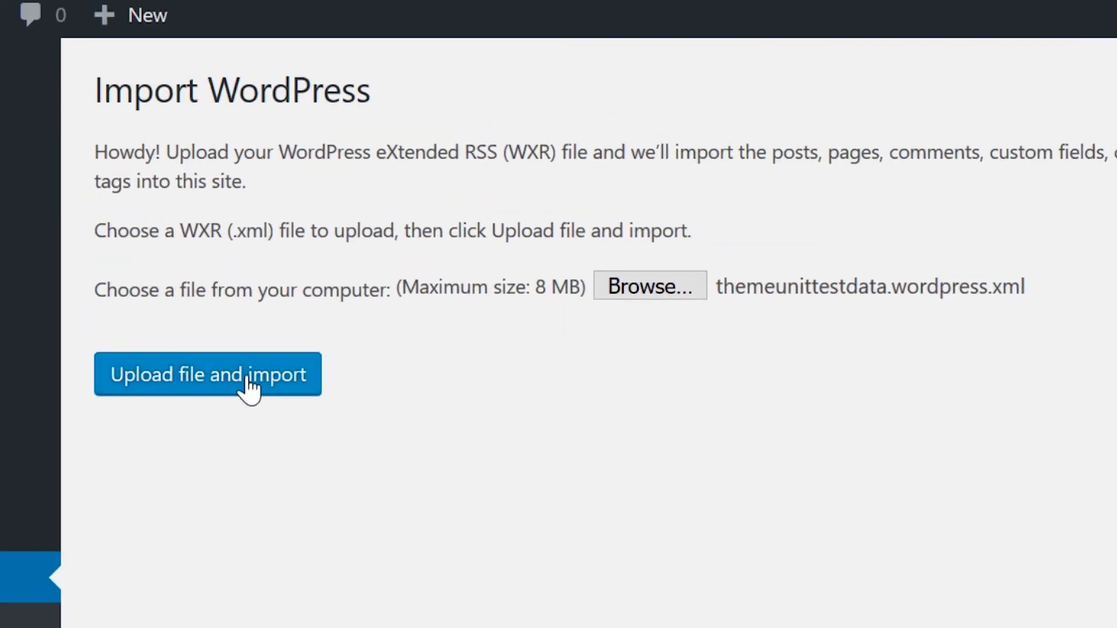
left_click(207, 374)
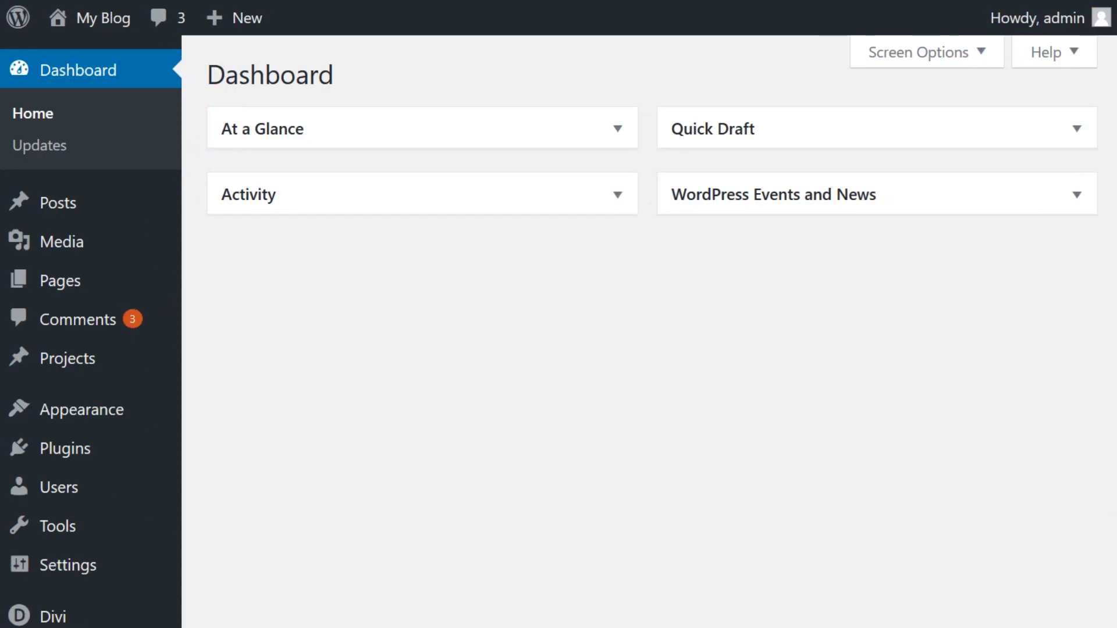
mouse_move(58, 526)
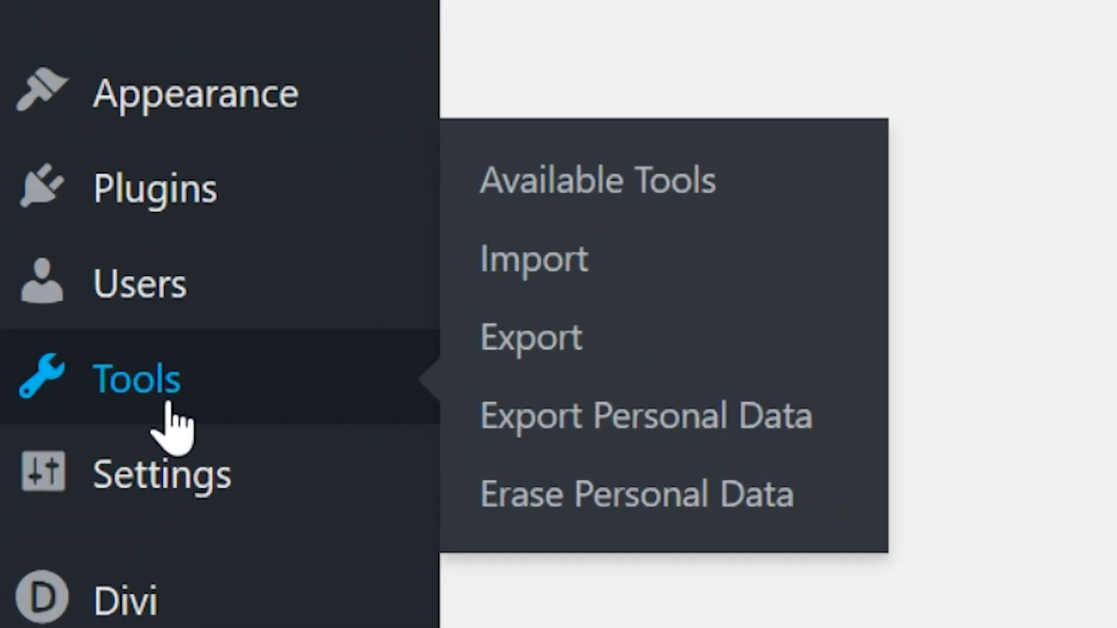
Step: Export all content from Tools > Export and save myblog.WordPress.2019-05-07.xml
left_click(530, 336)
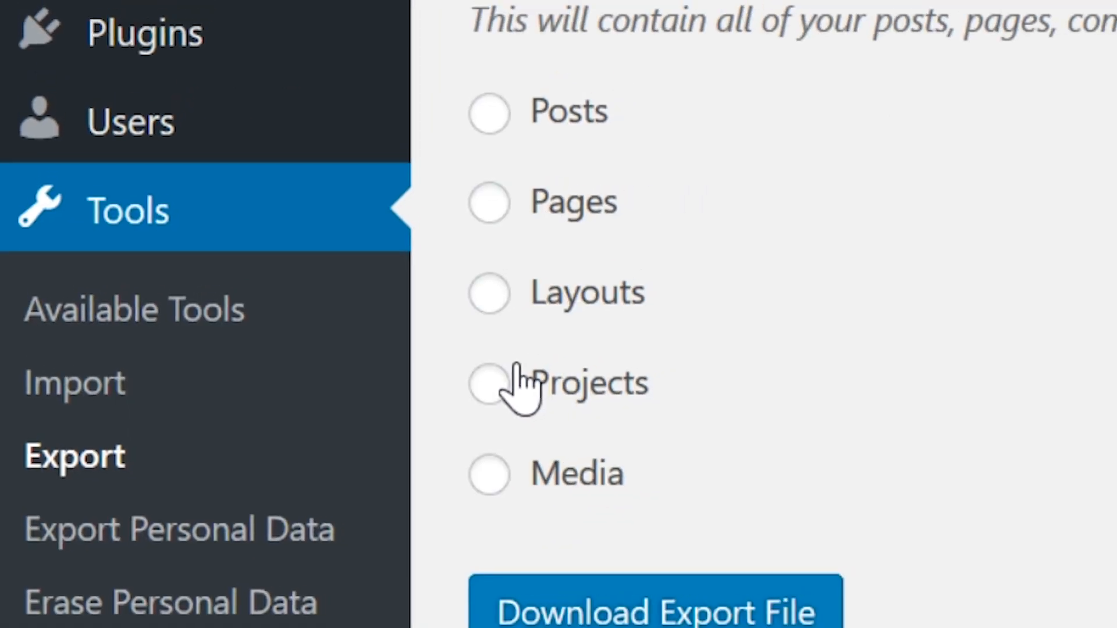
left_click(653, 612)
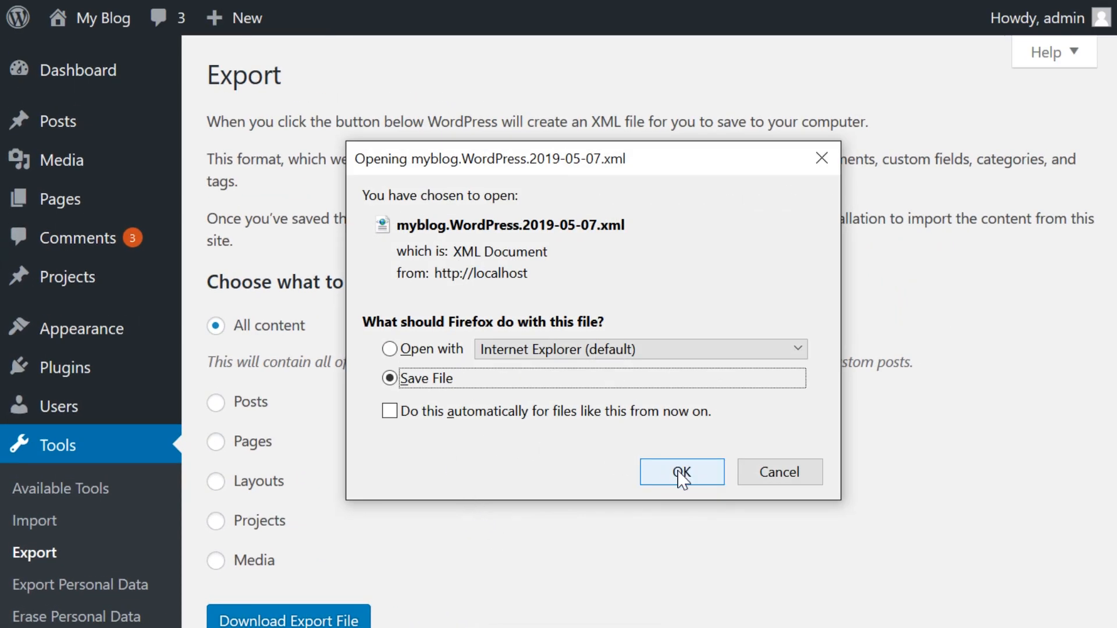
left_click(680, 471)
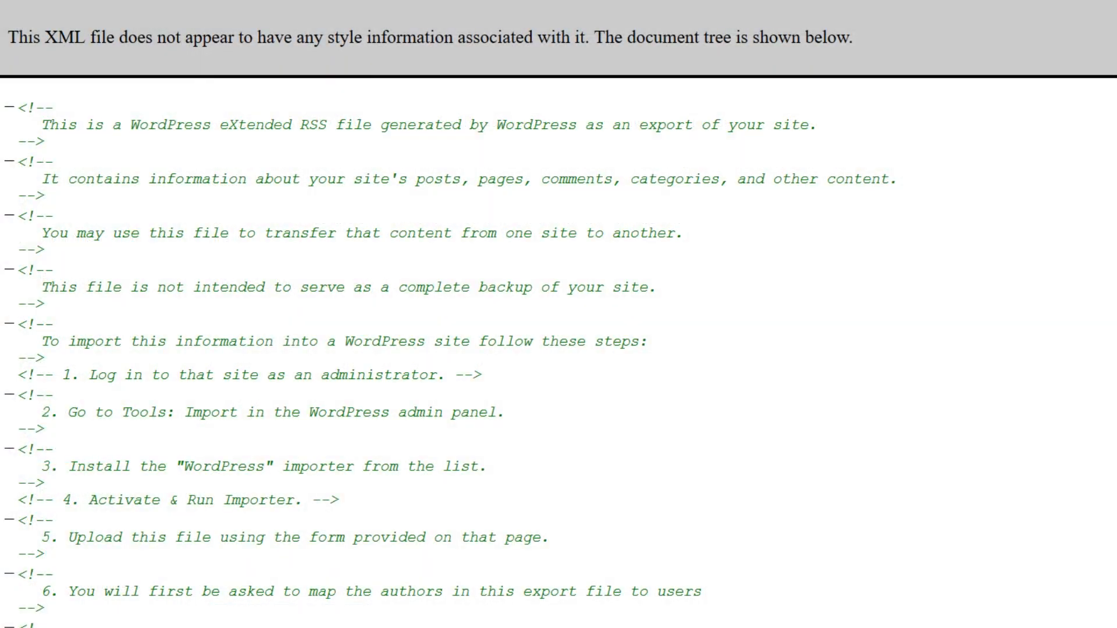
left_click_drag(133, 125, 816, 124)
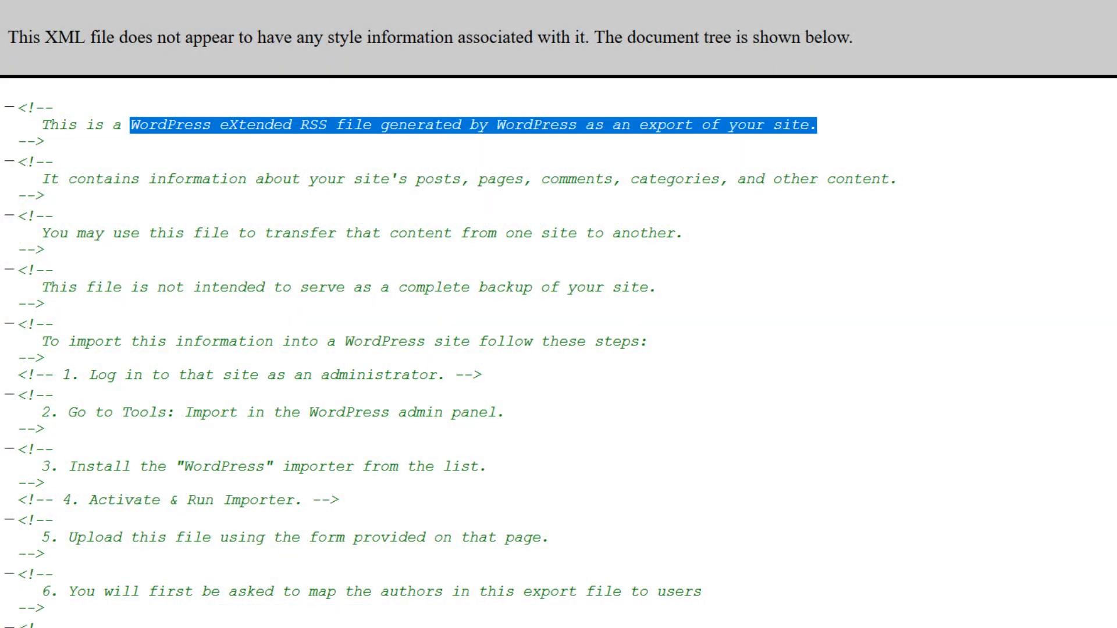
scroll("down", 3)
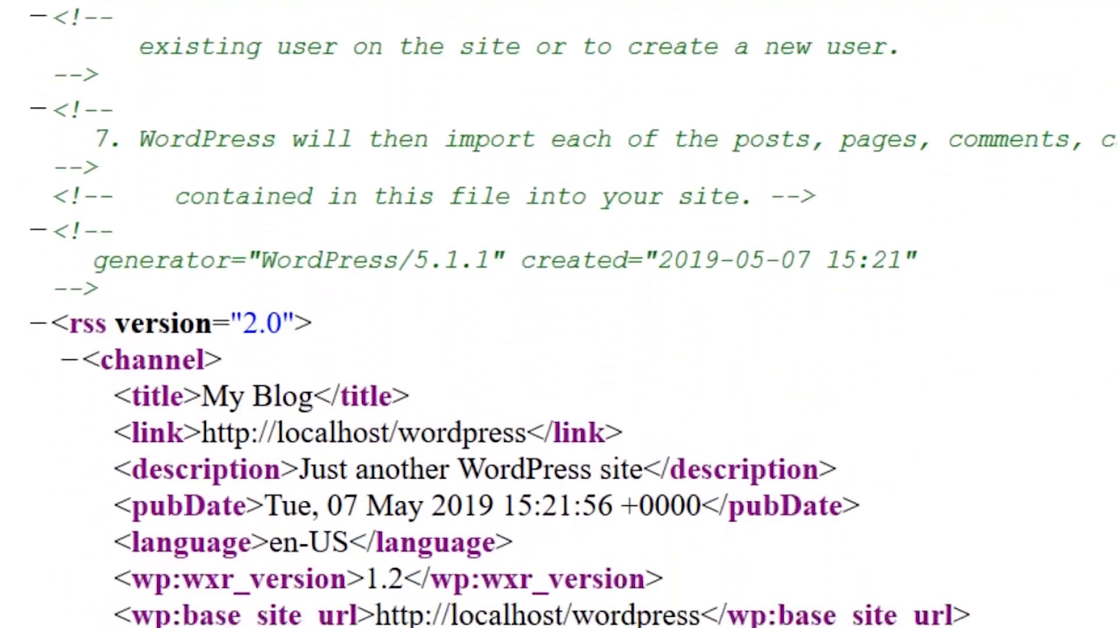
scroll("down", 3)
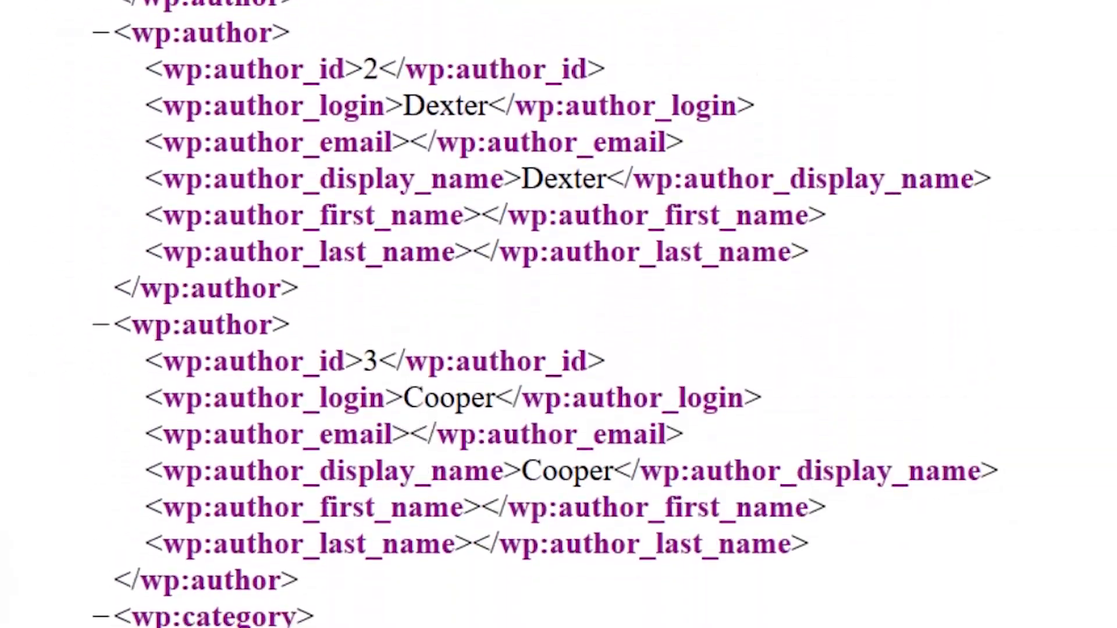
scroll("down", 3)
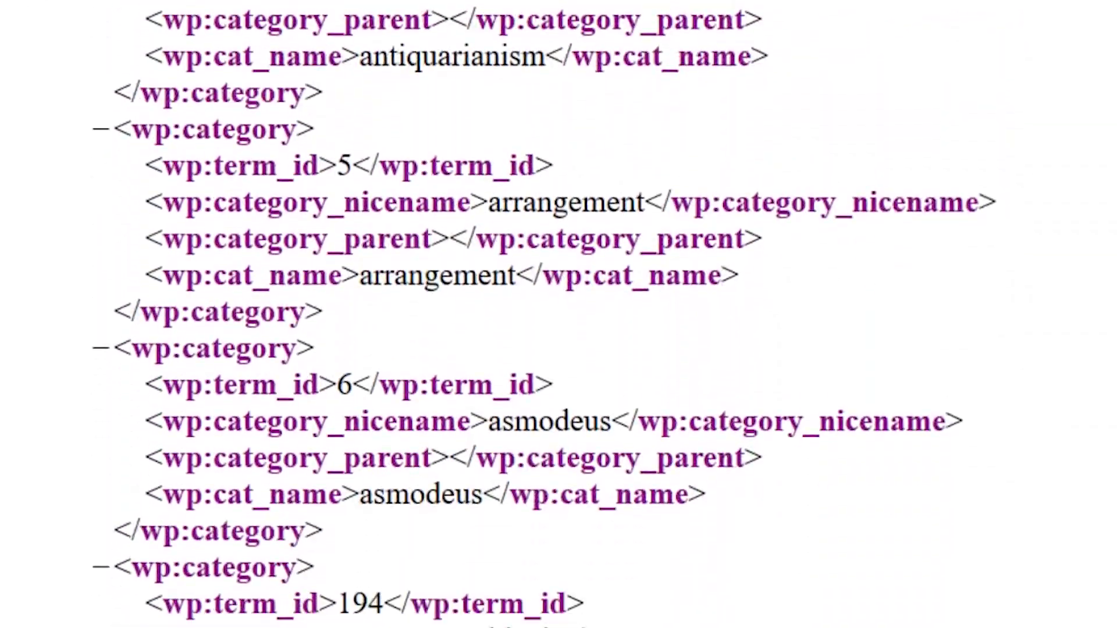
scroll("down", 3)
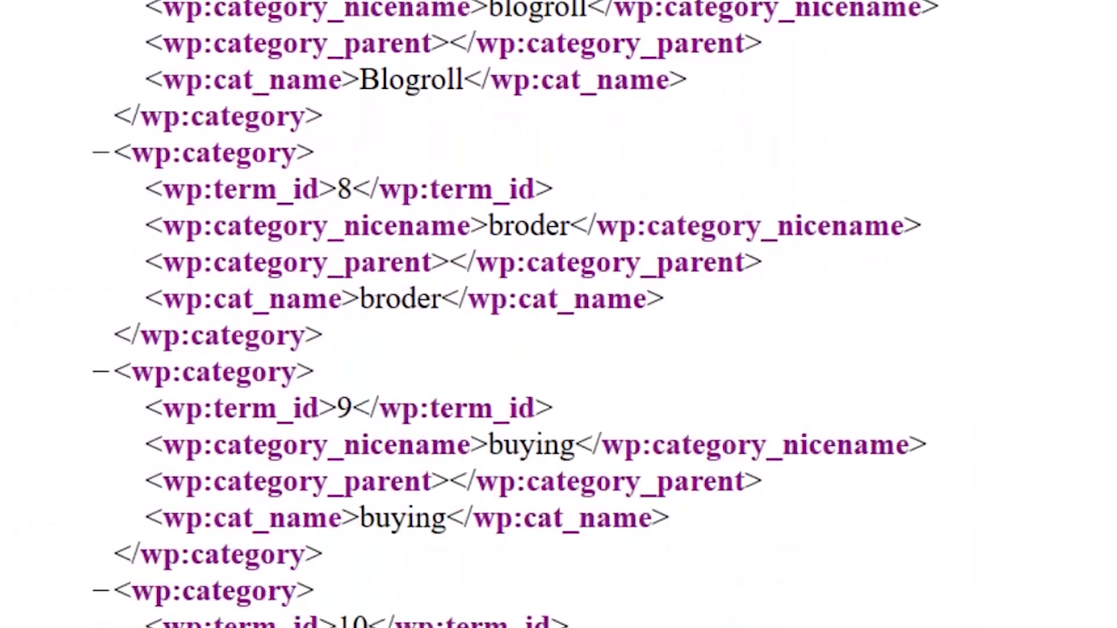
scroll("down", 3)
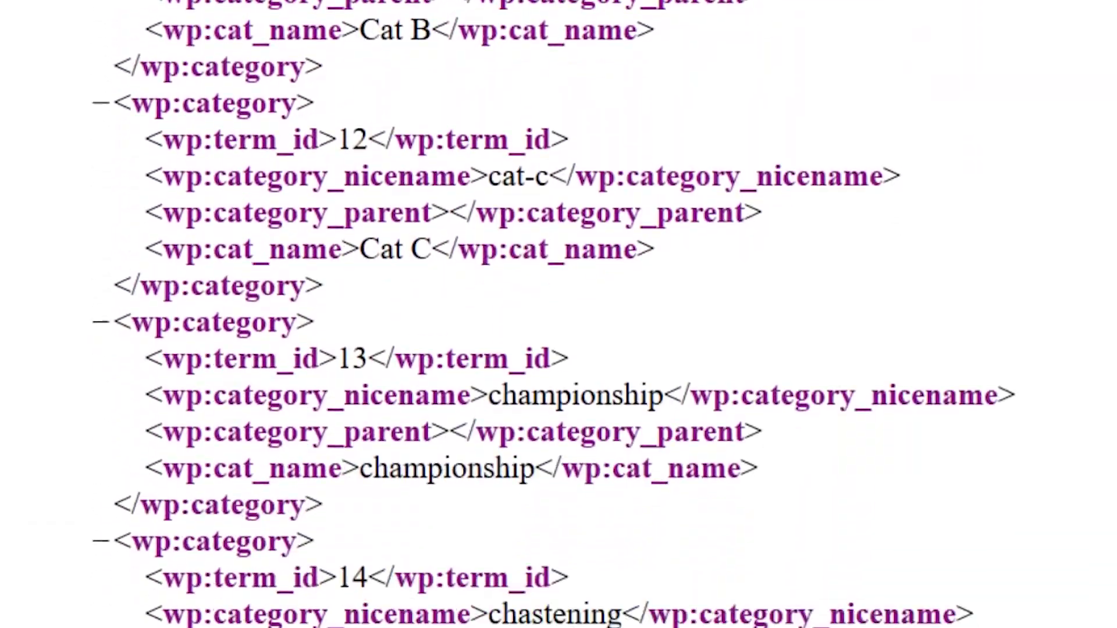